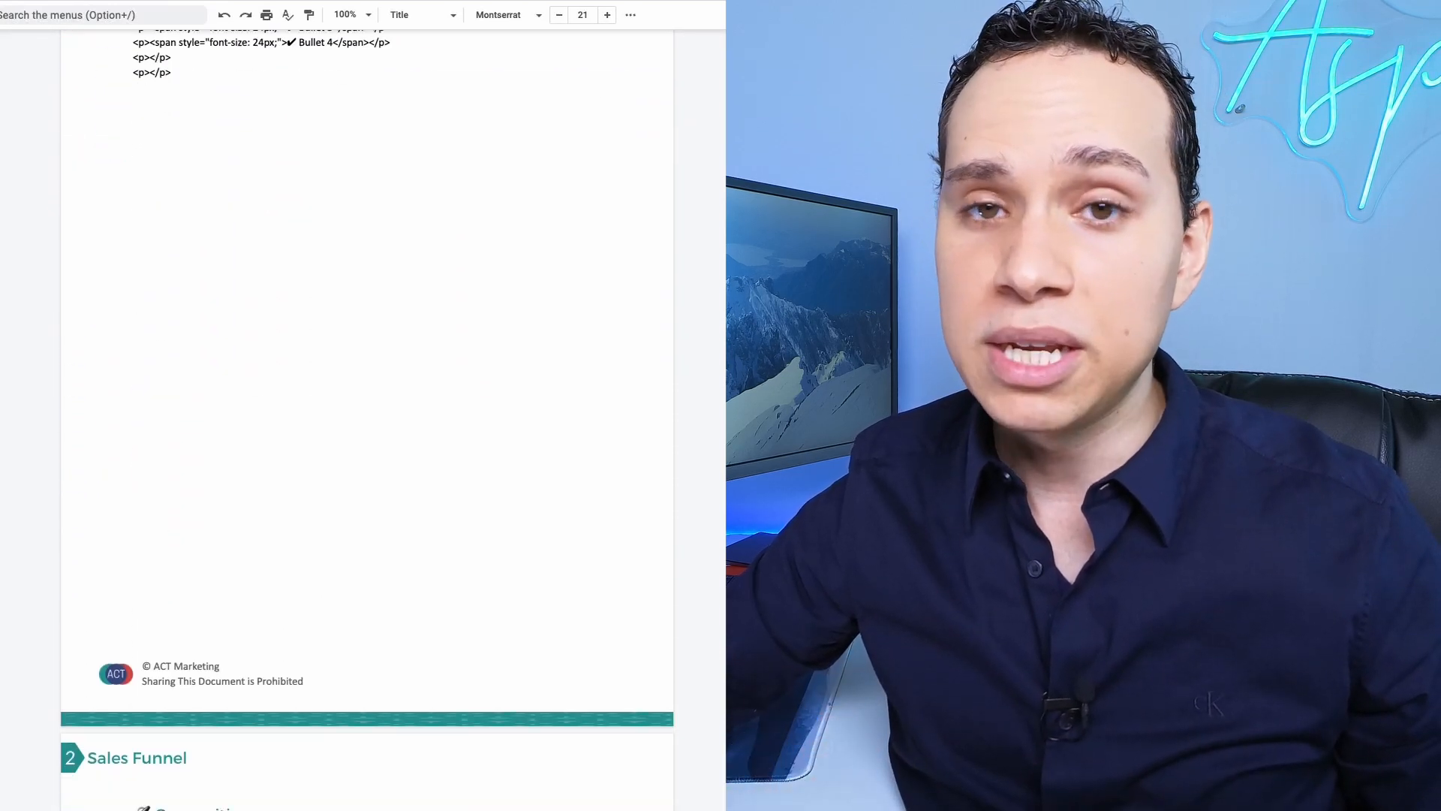
scroll("down", 3)
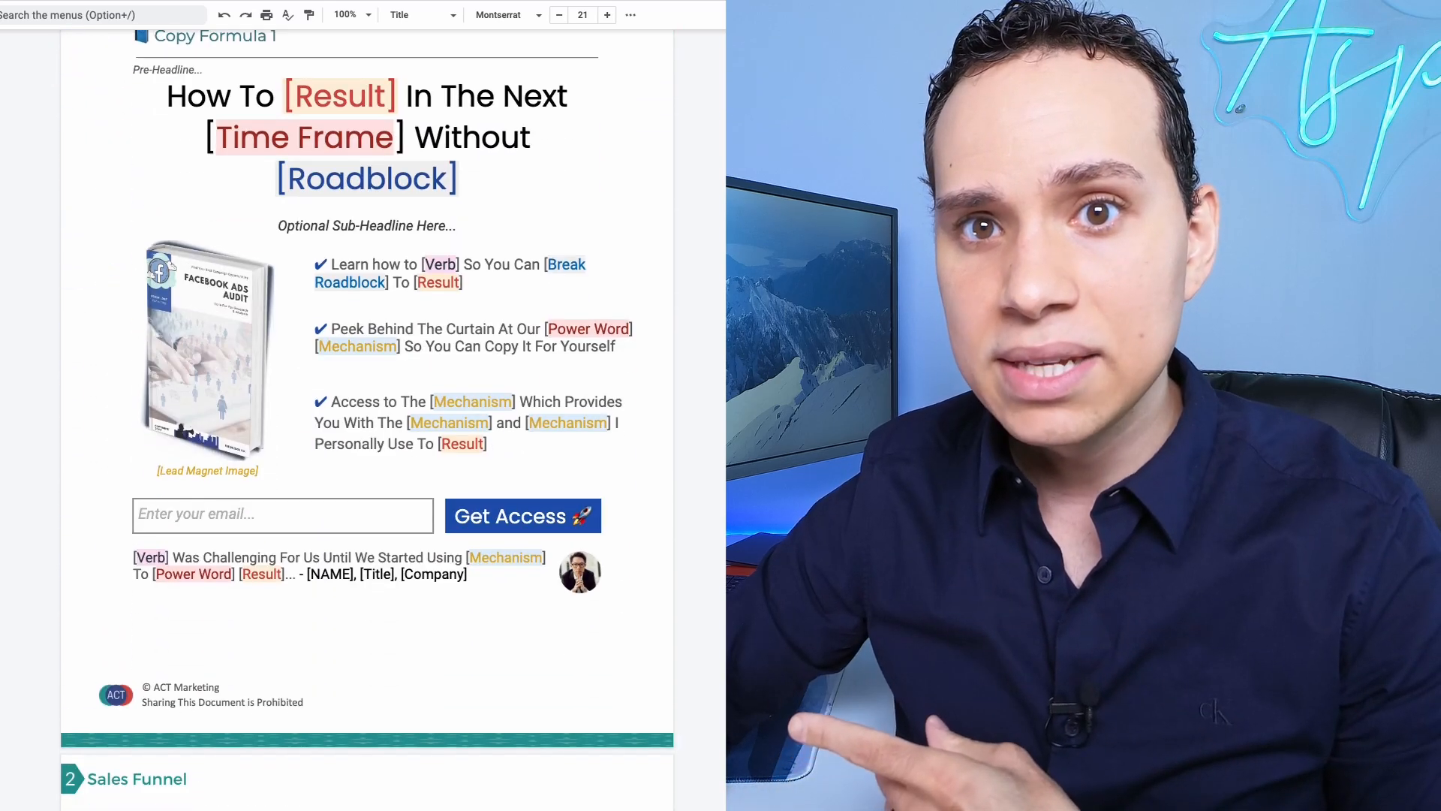
scroll("down", 3)
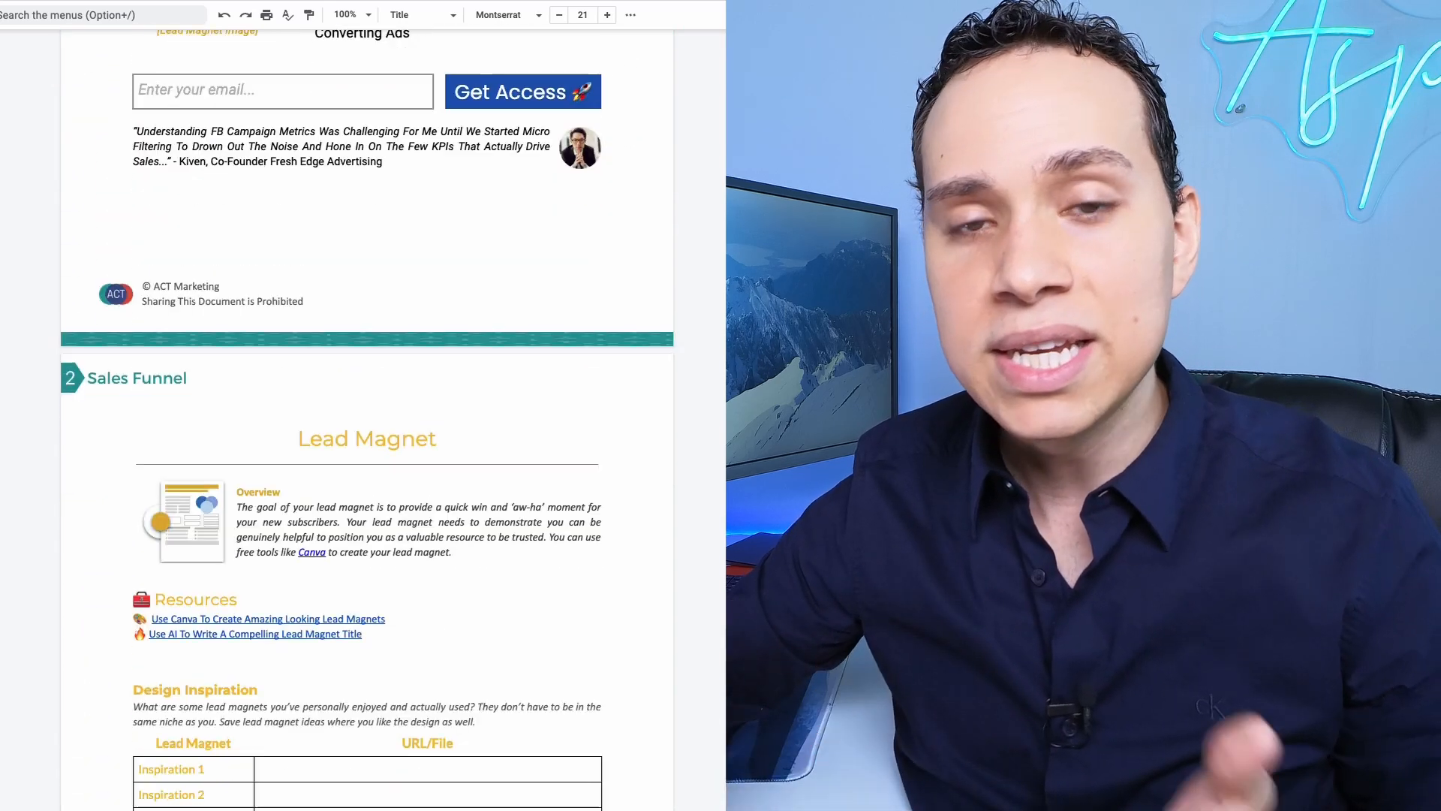
scroll("down", 3)
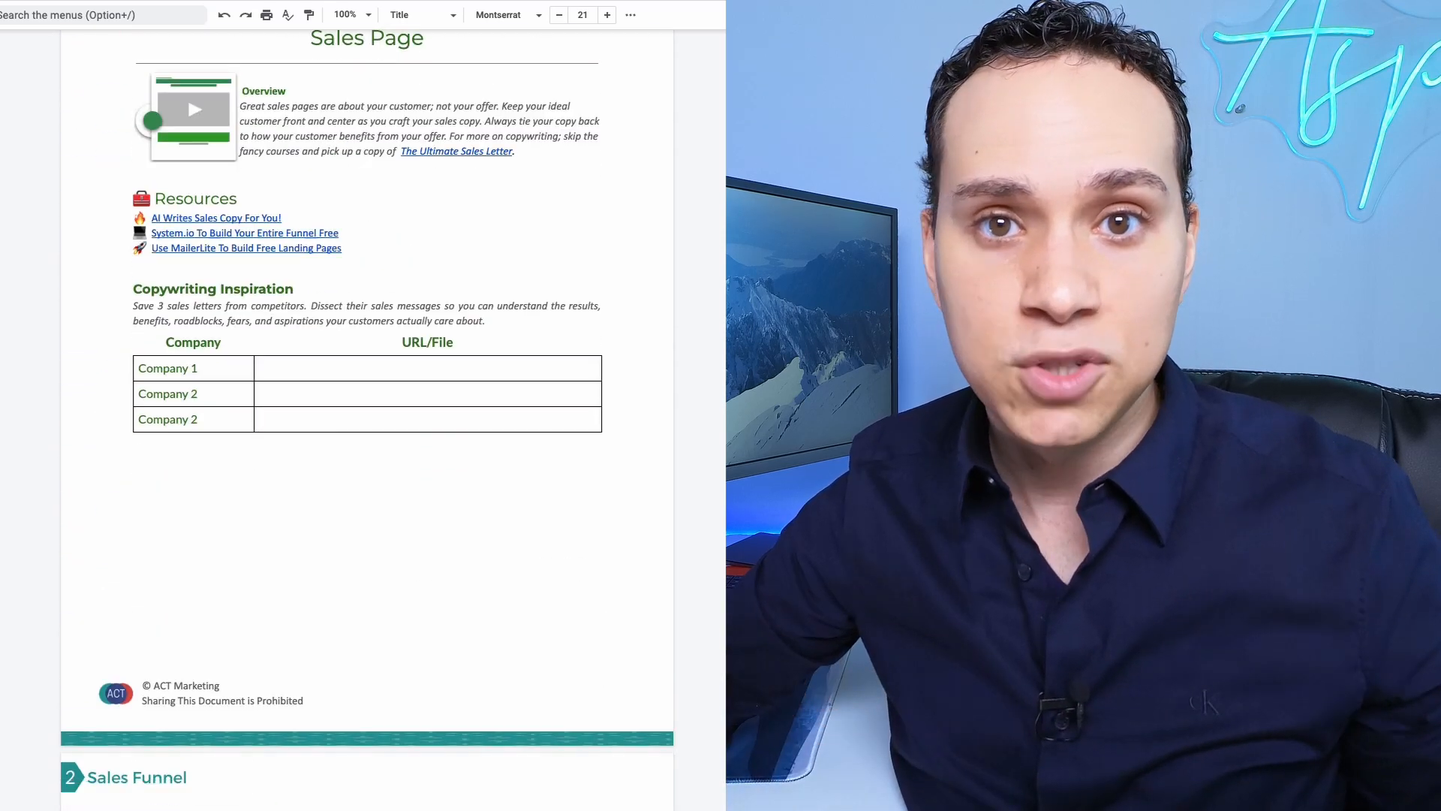
scroll("down", 3)
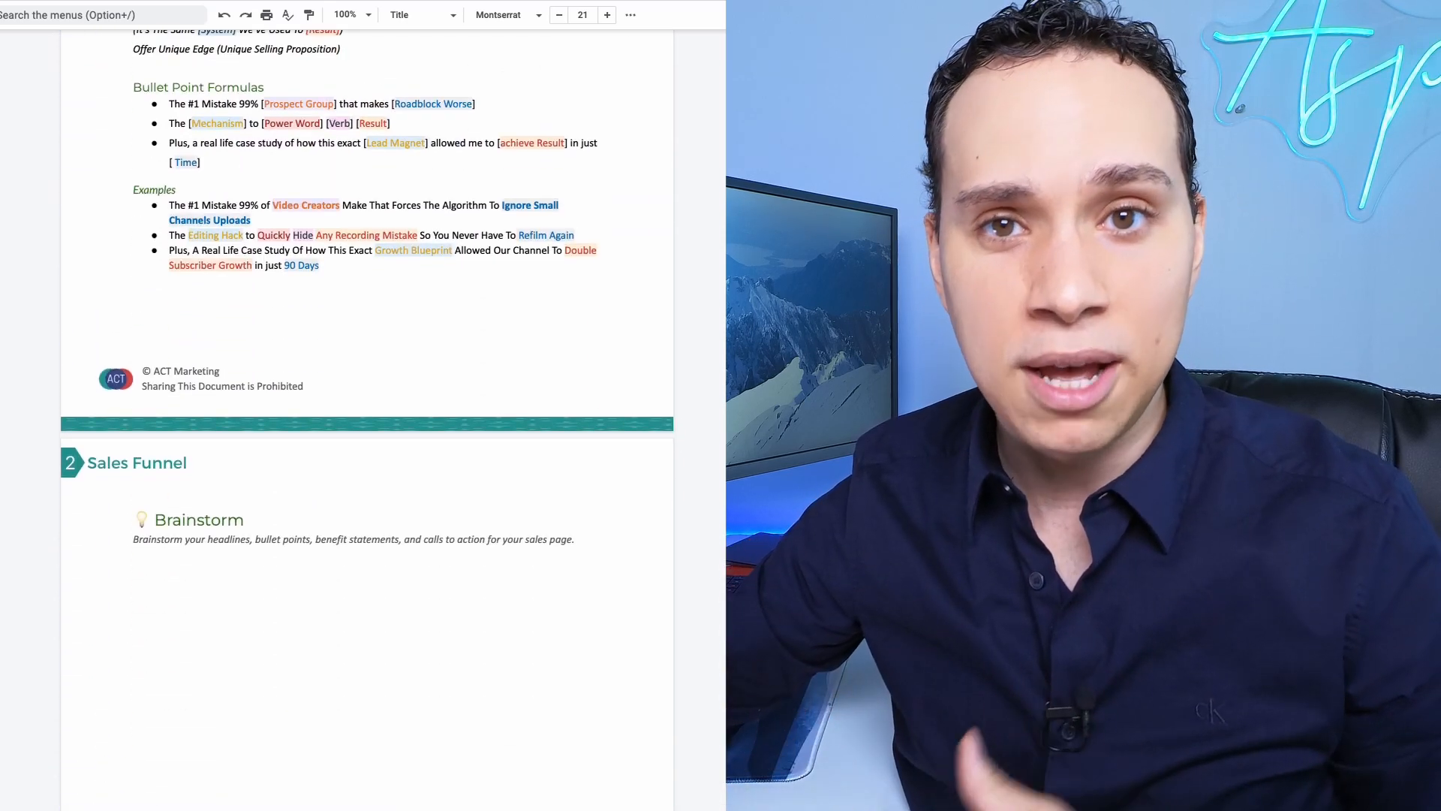
scroll("down", 3)
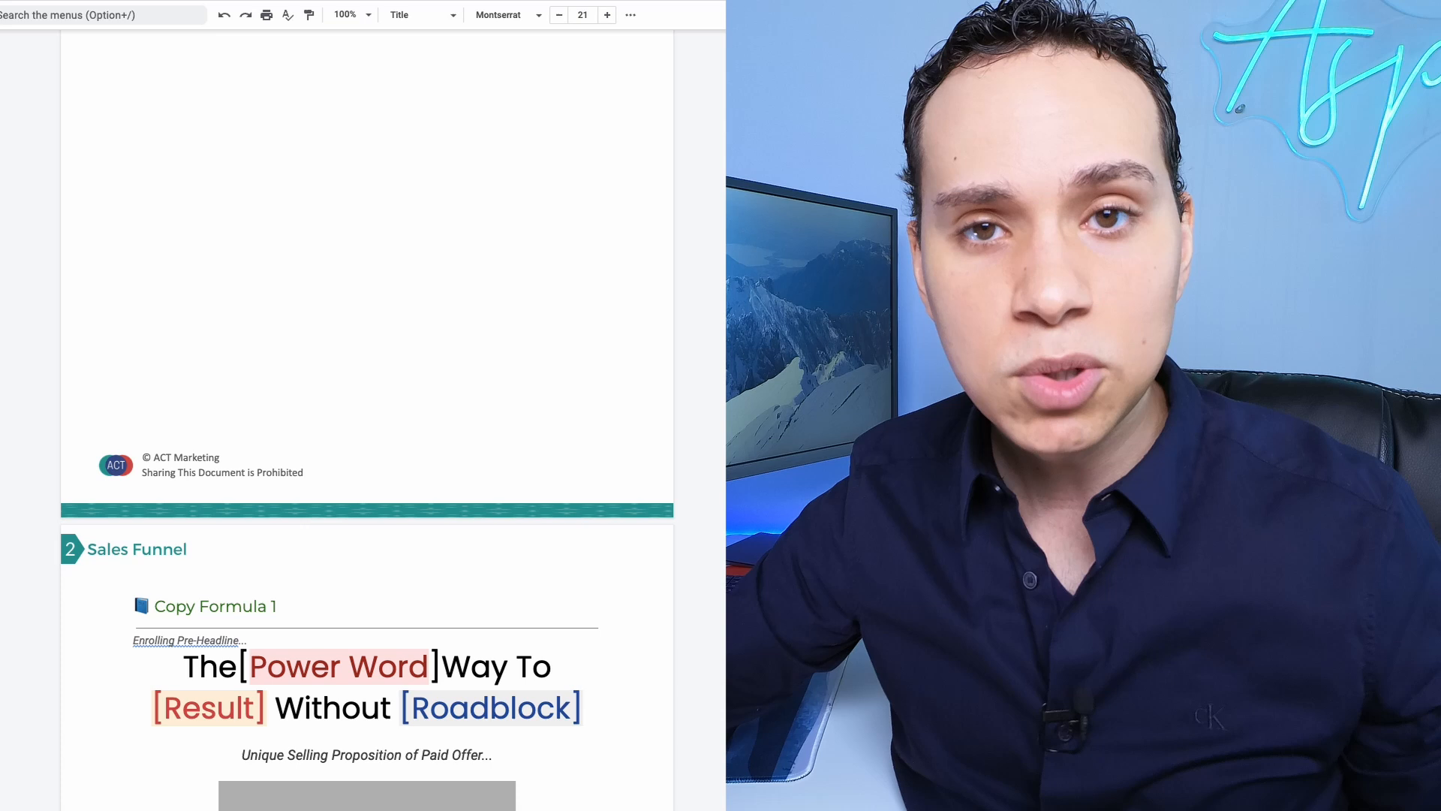
scroll("down", 3)
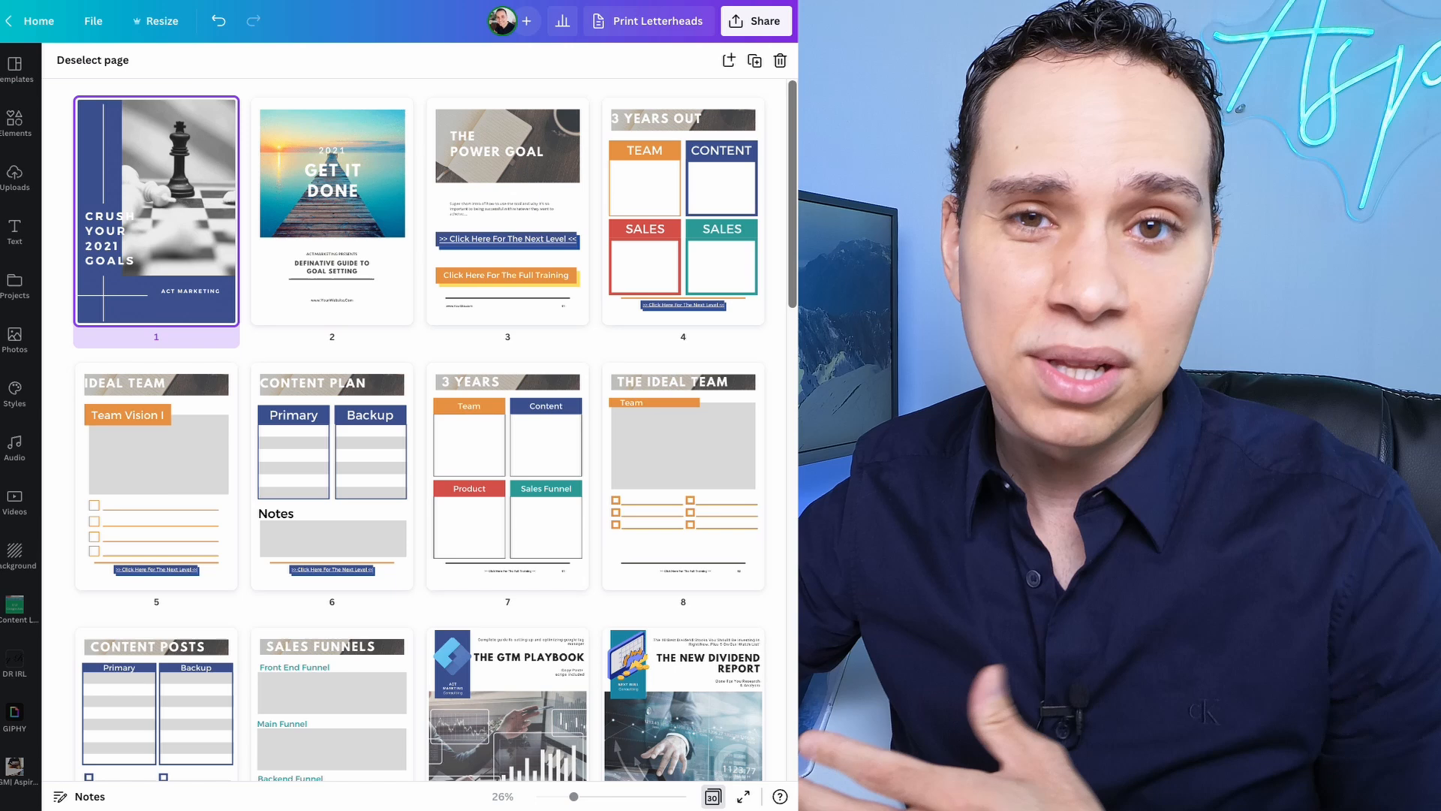
scroll("down", 3)
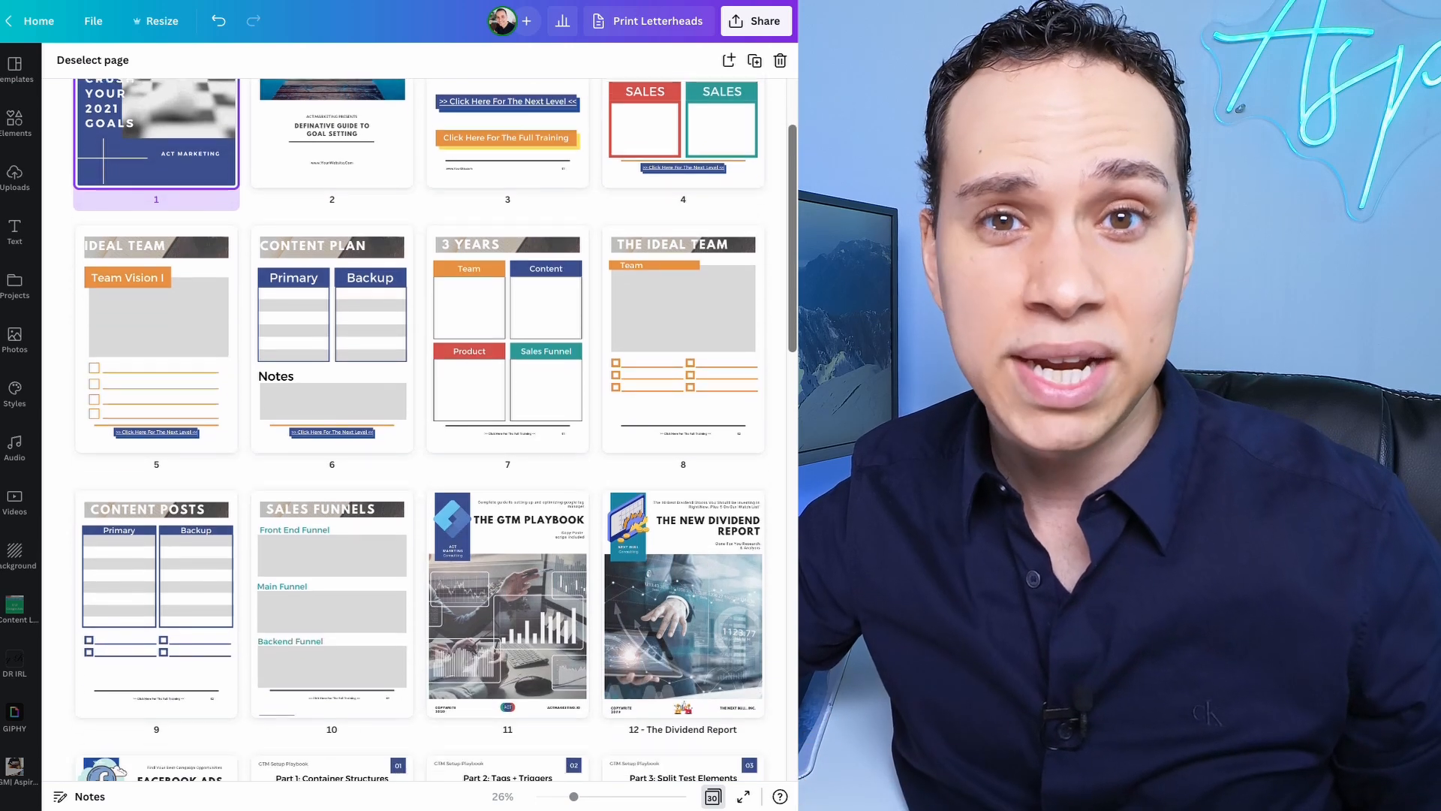
scroll("down", 3)
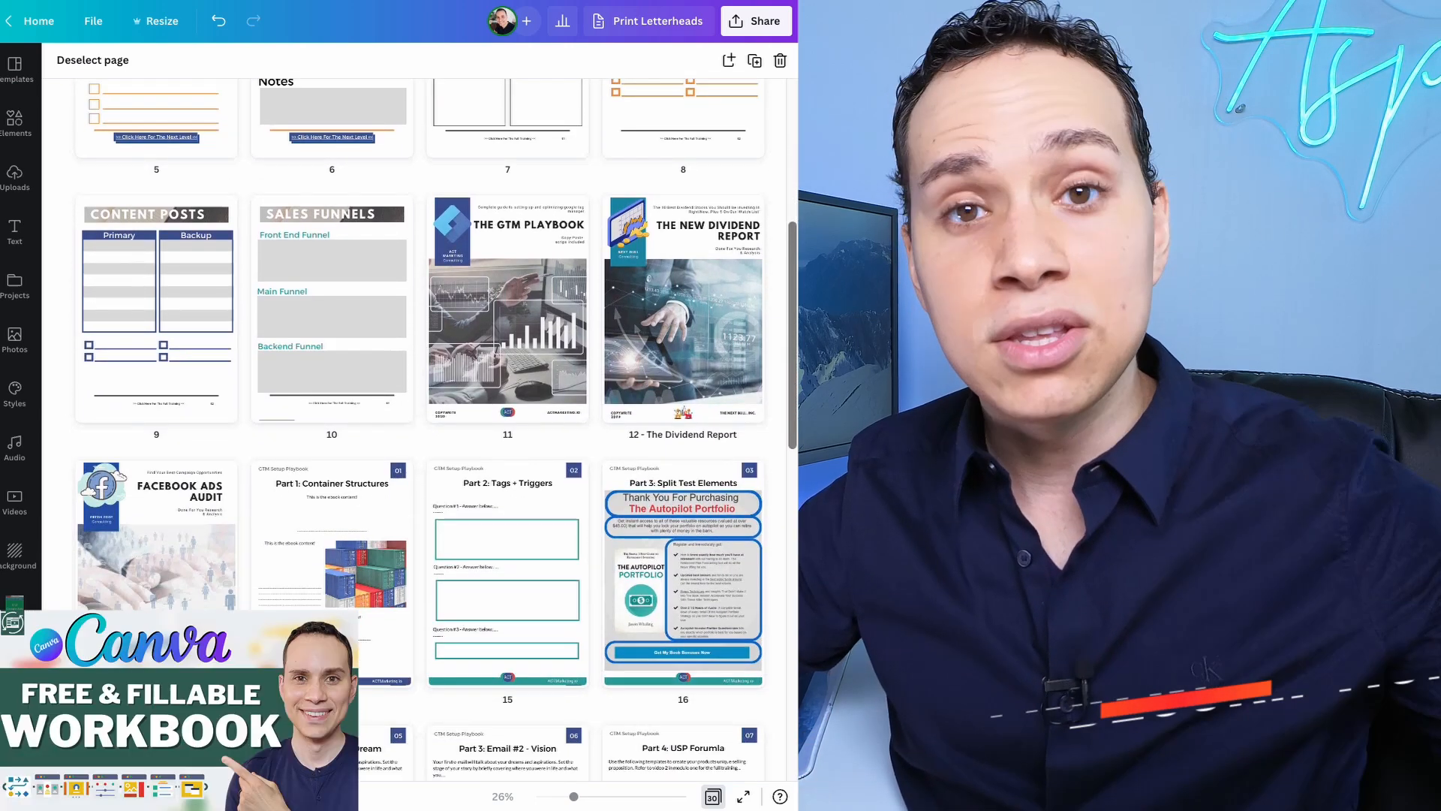
scroll("down", 3)
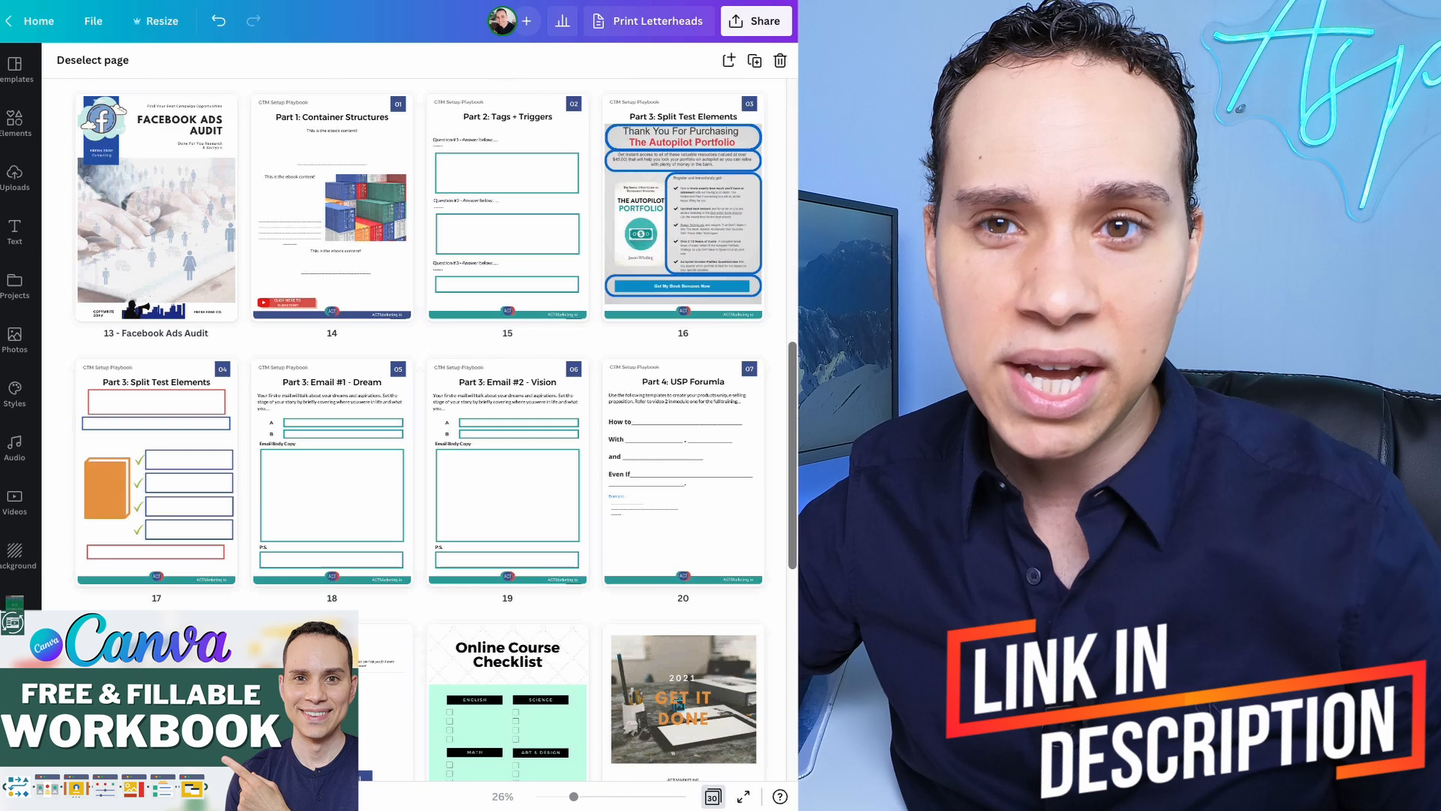
scroll("down", 3)
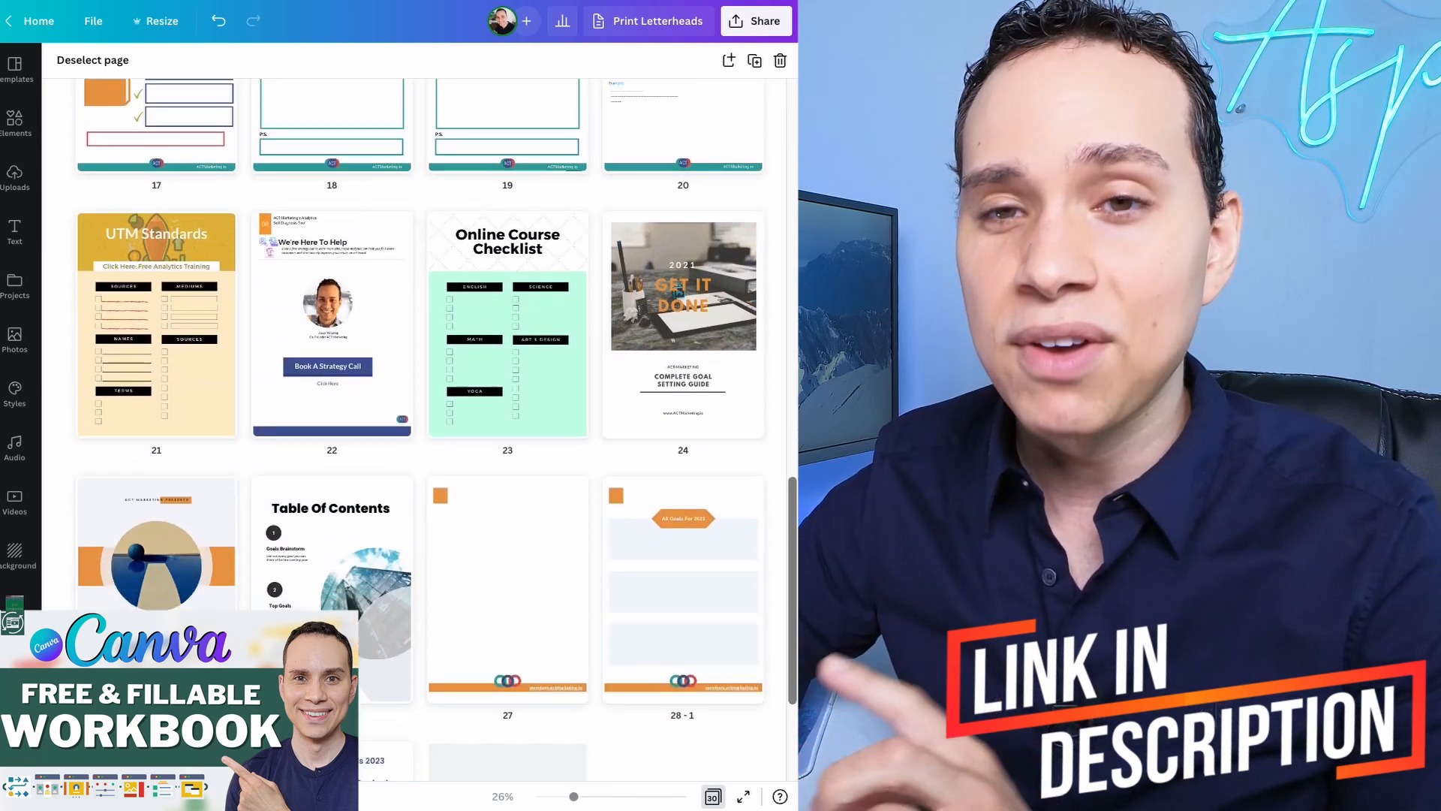
scroll("down", 3)
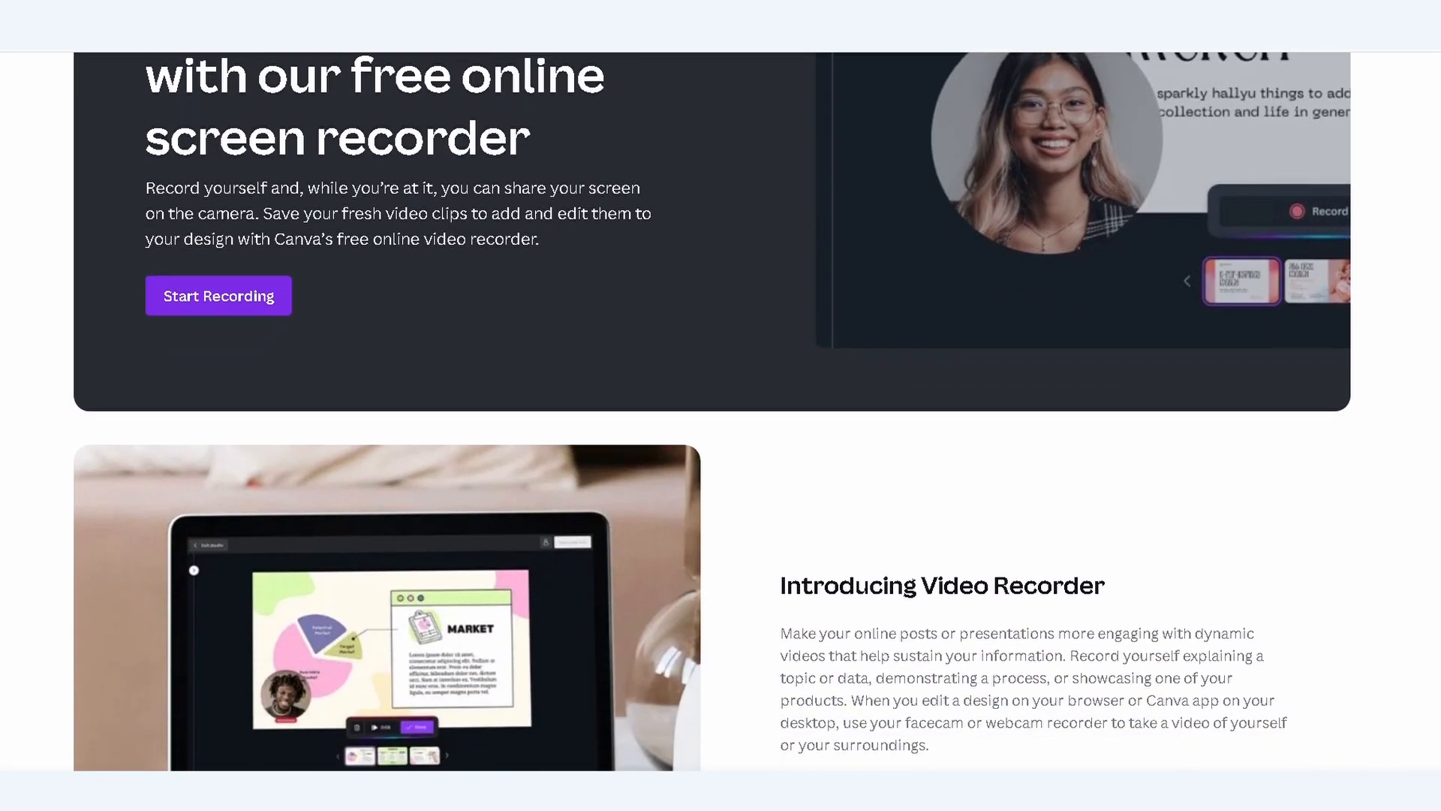
scroll("down", 3)
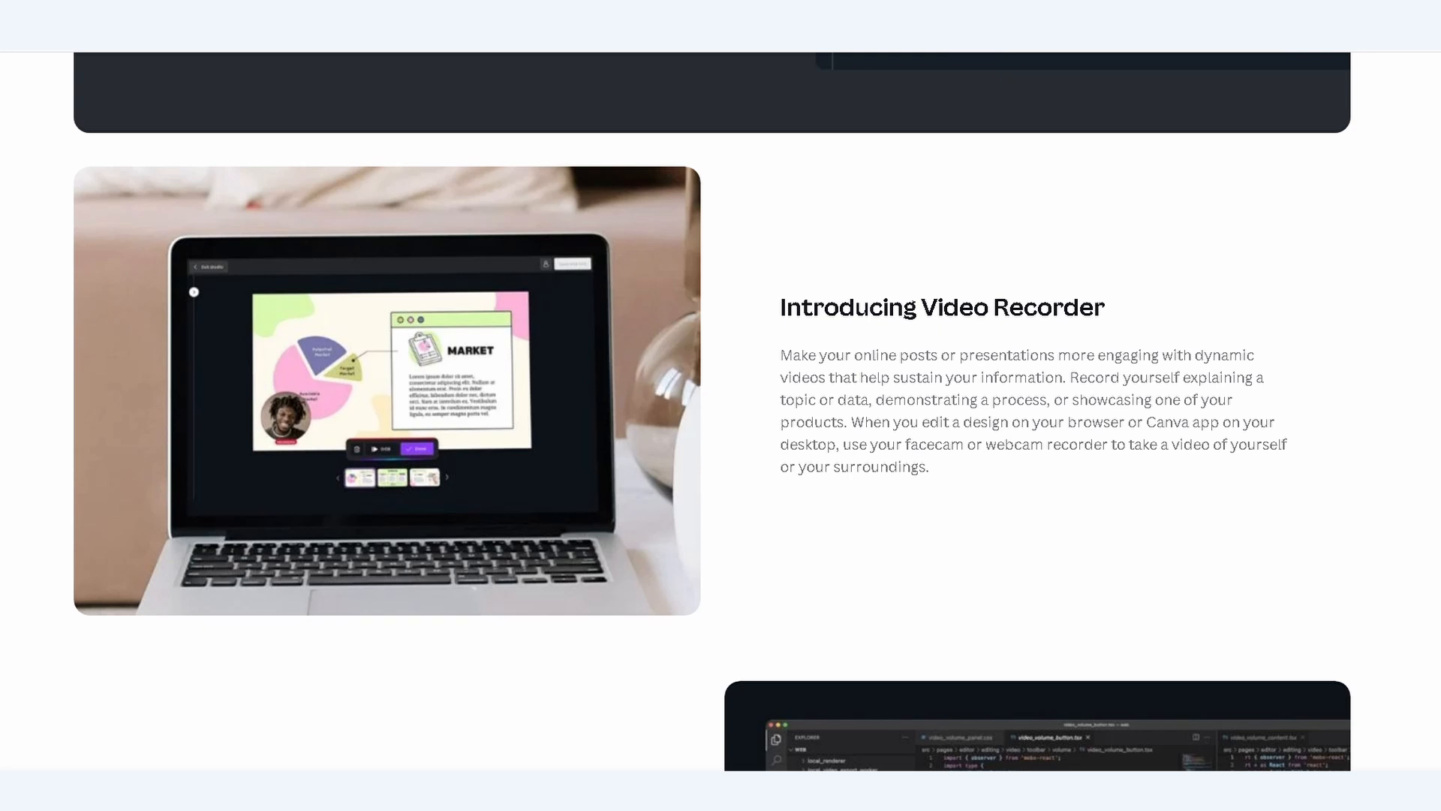
scroll("down", 3)
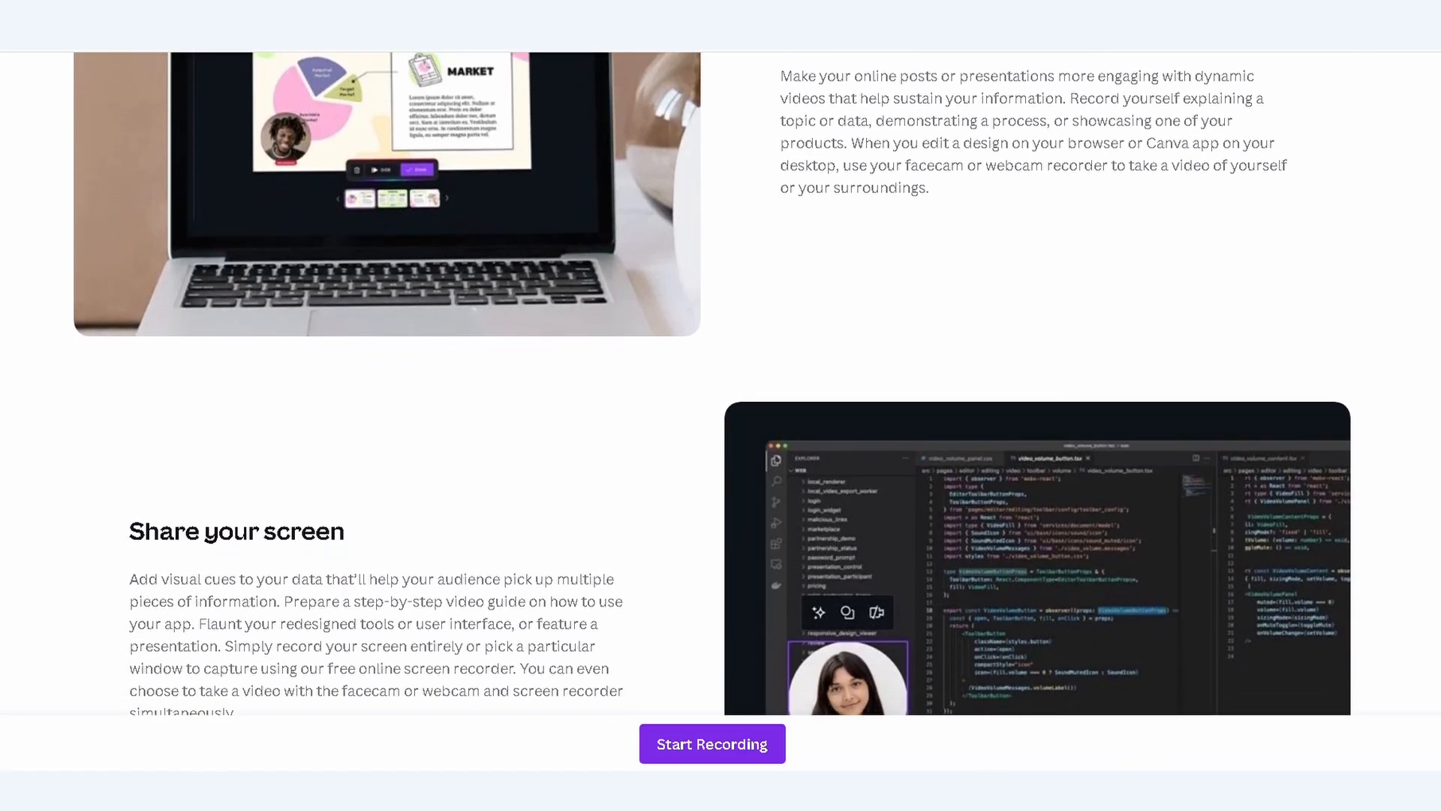
scroll("down", 3)
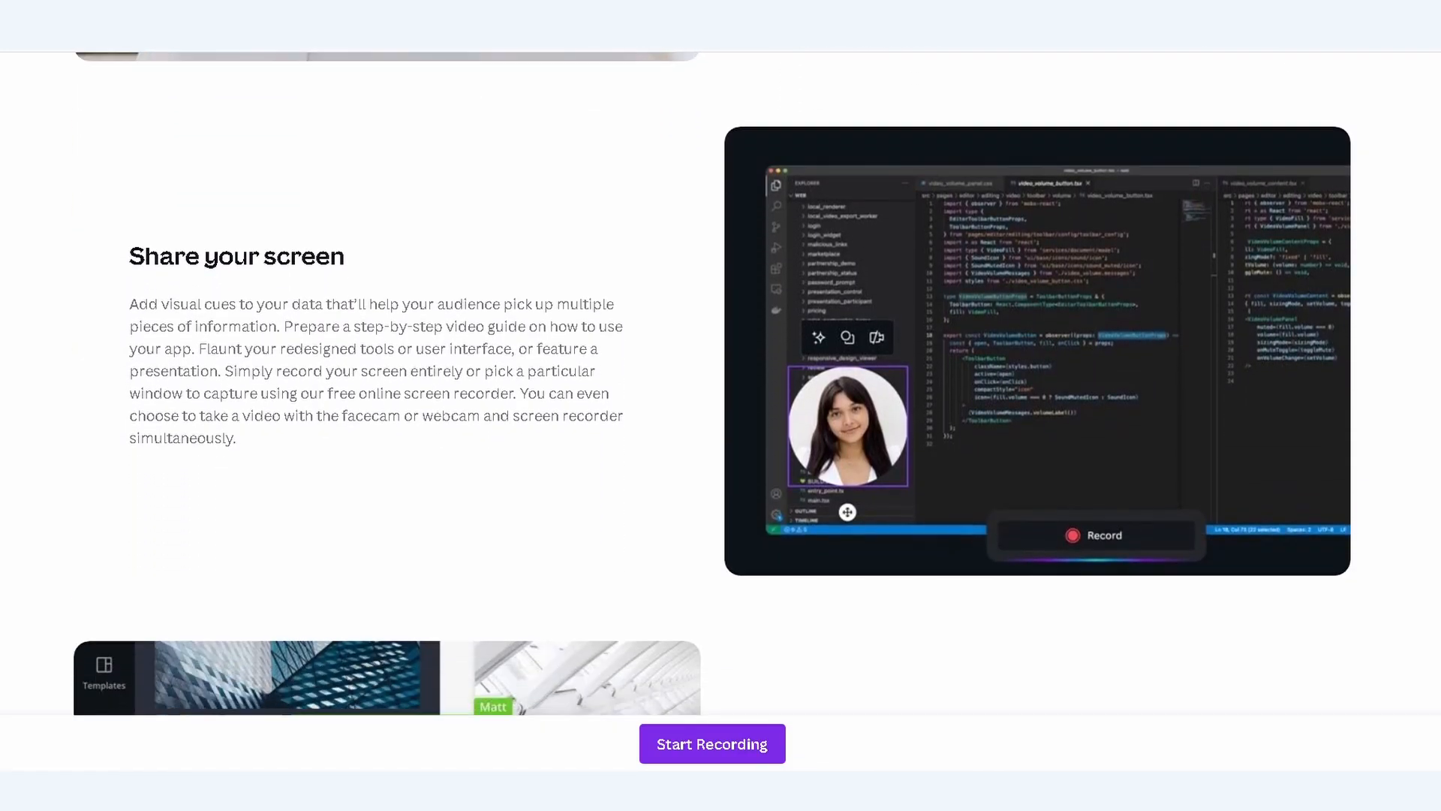
scroll("down", 3)
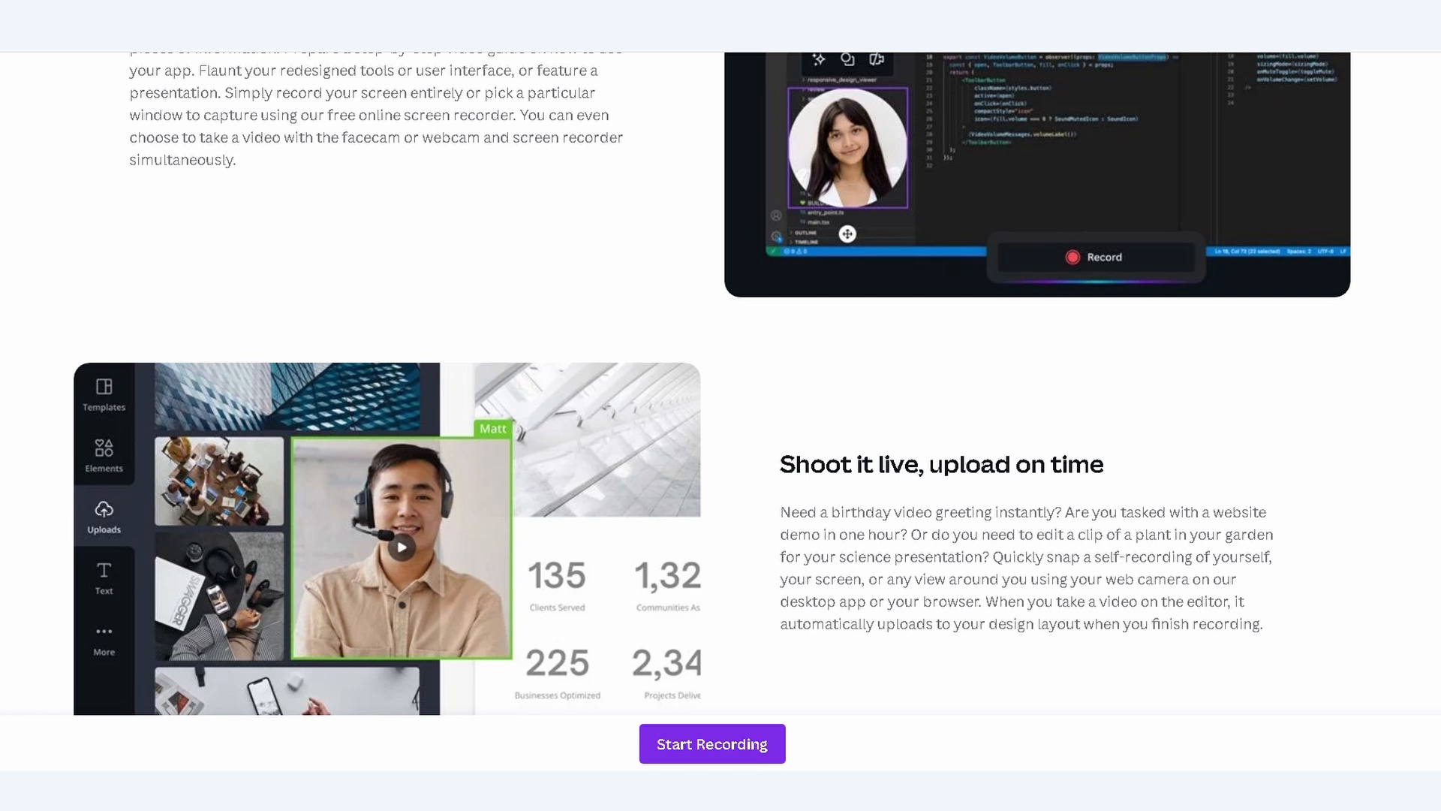
scroll("down", 3)
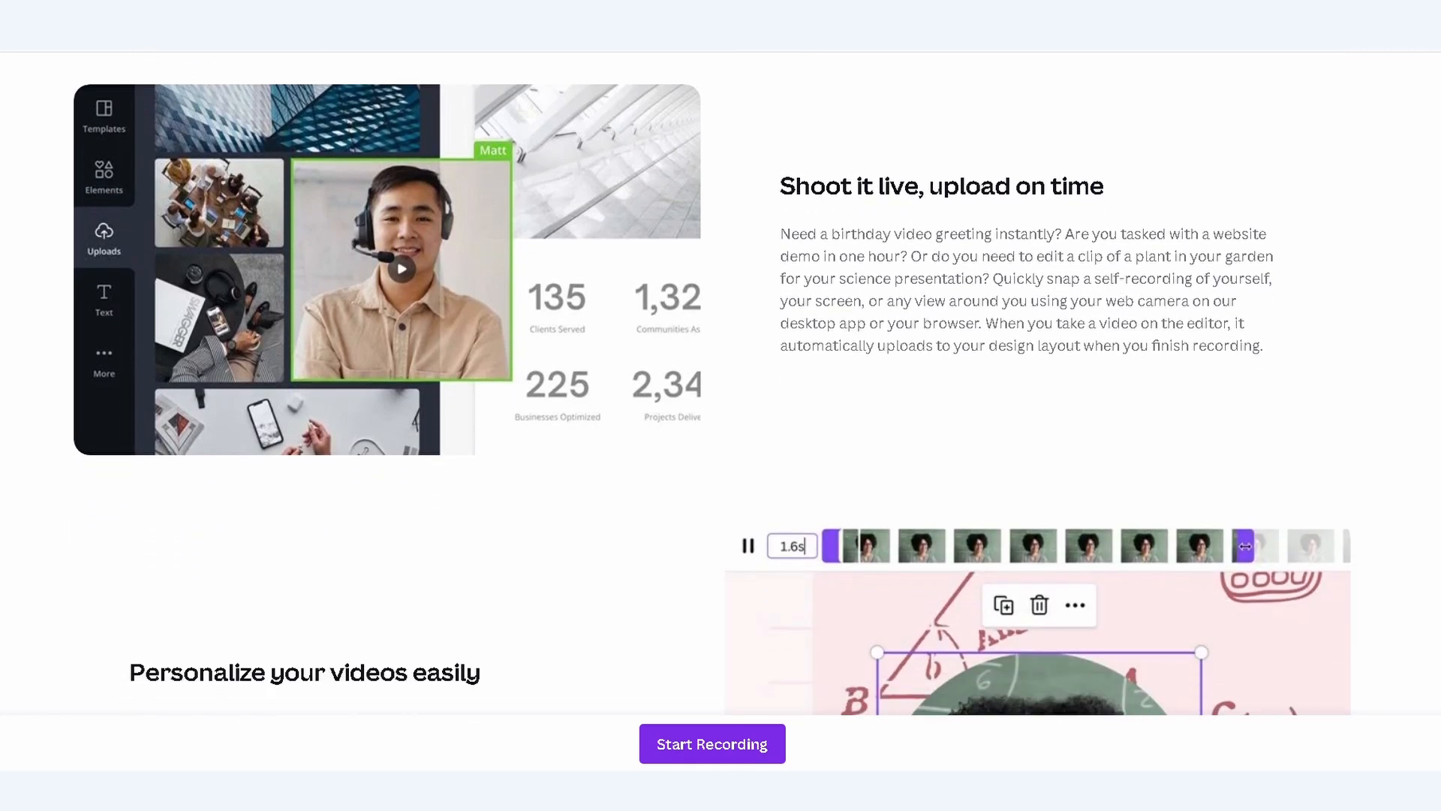
scroll("down", 3)
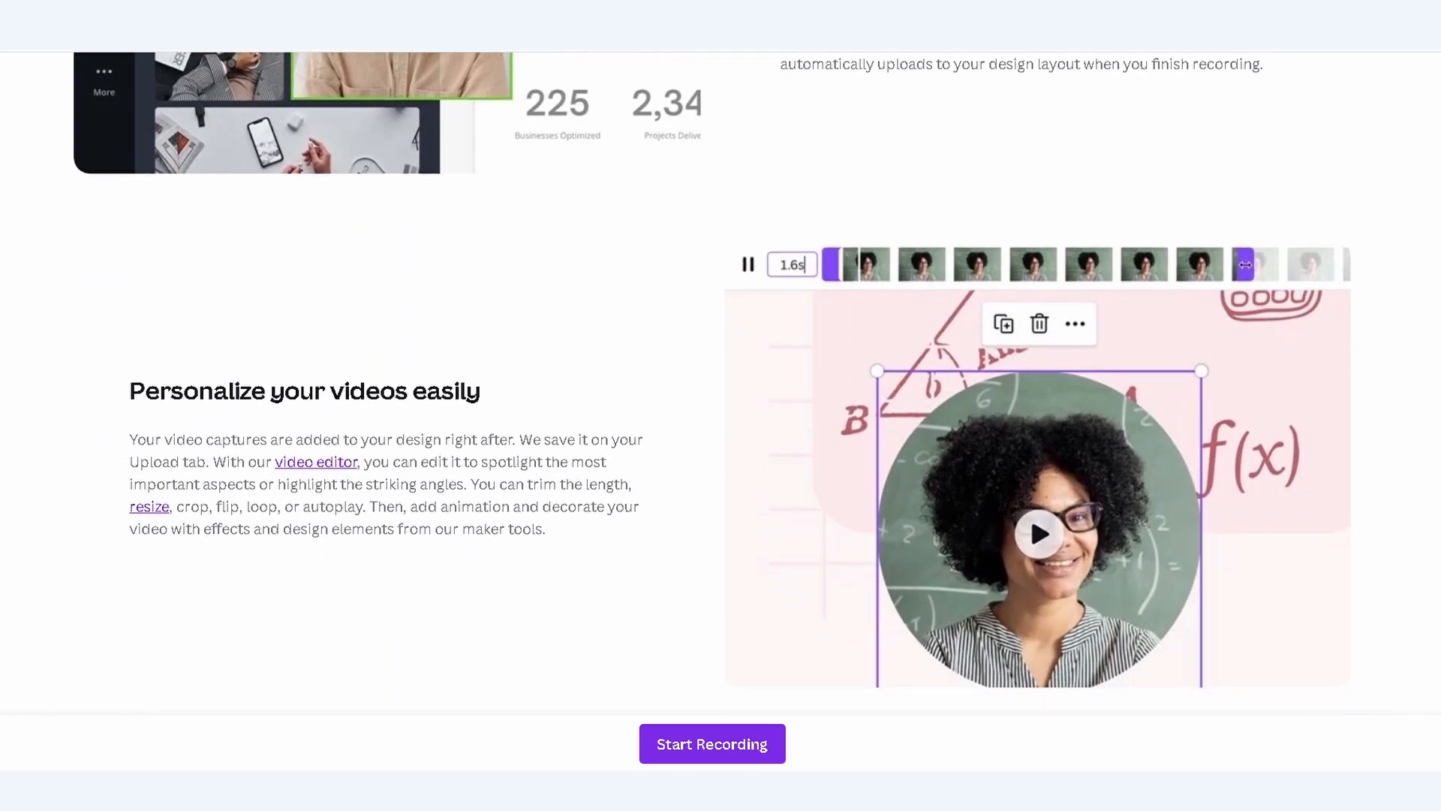
scroll("down", 3)
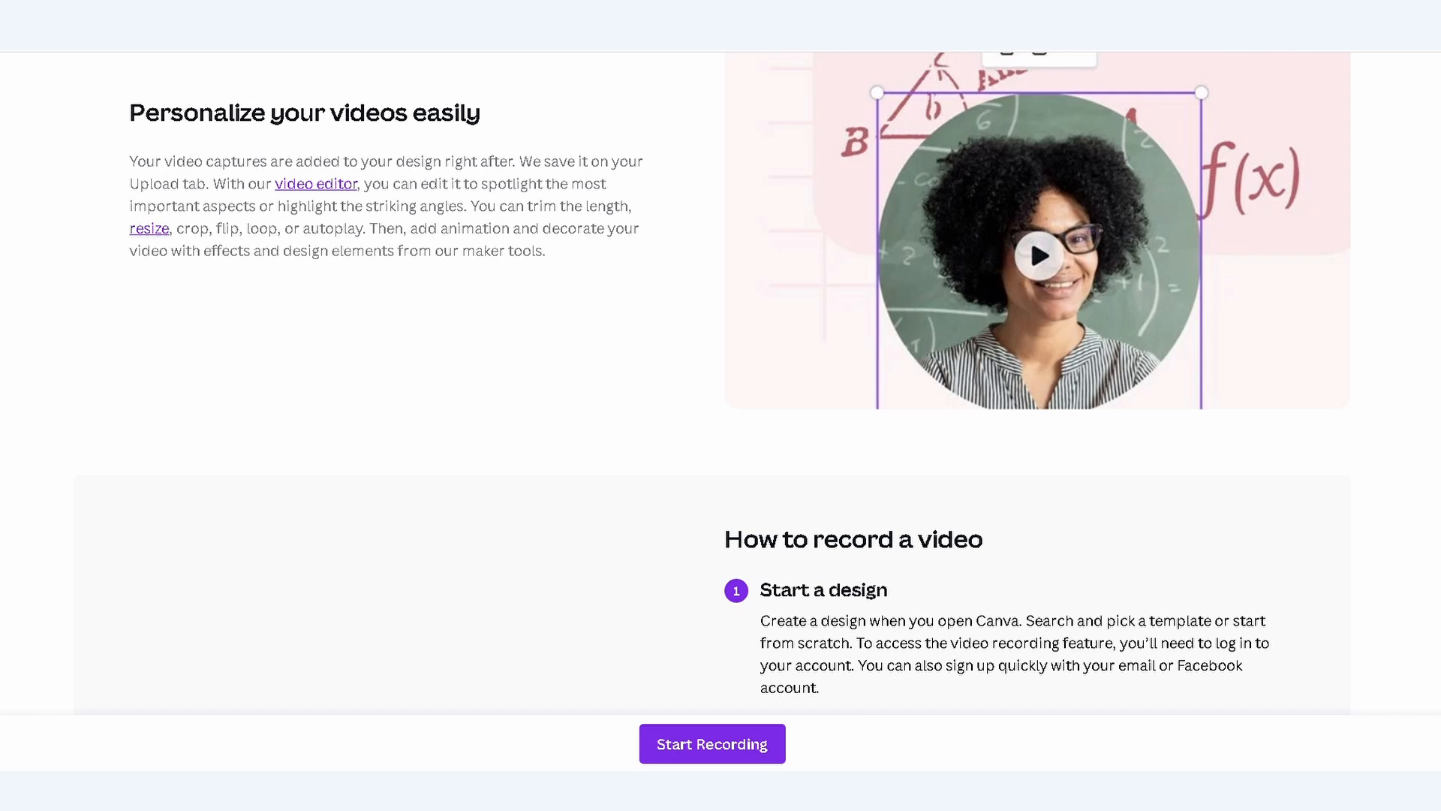
scroll("down", 3)
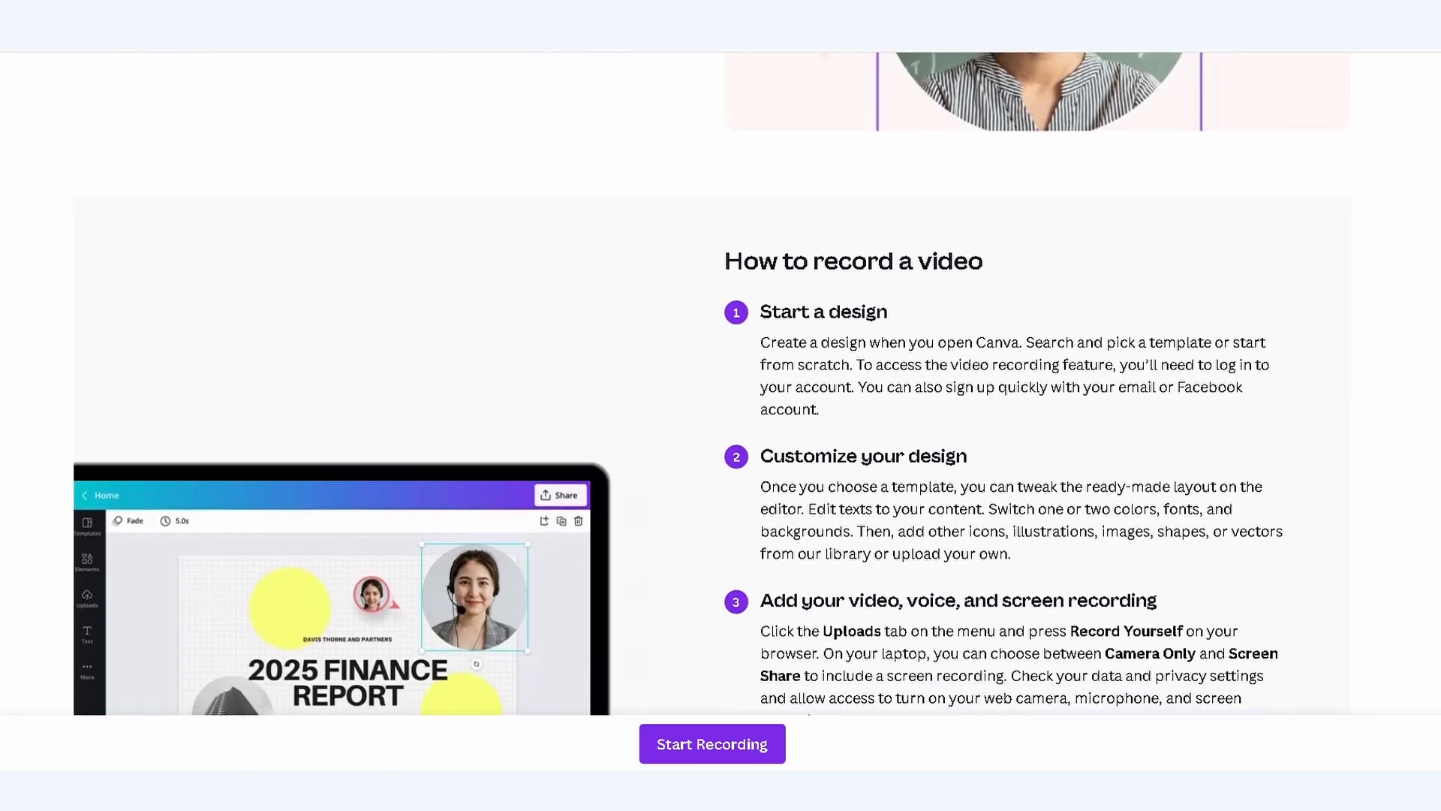
scroll("down", 3)
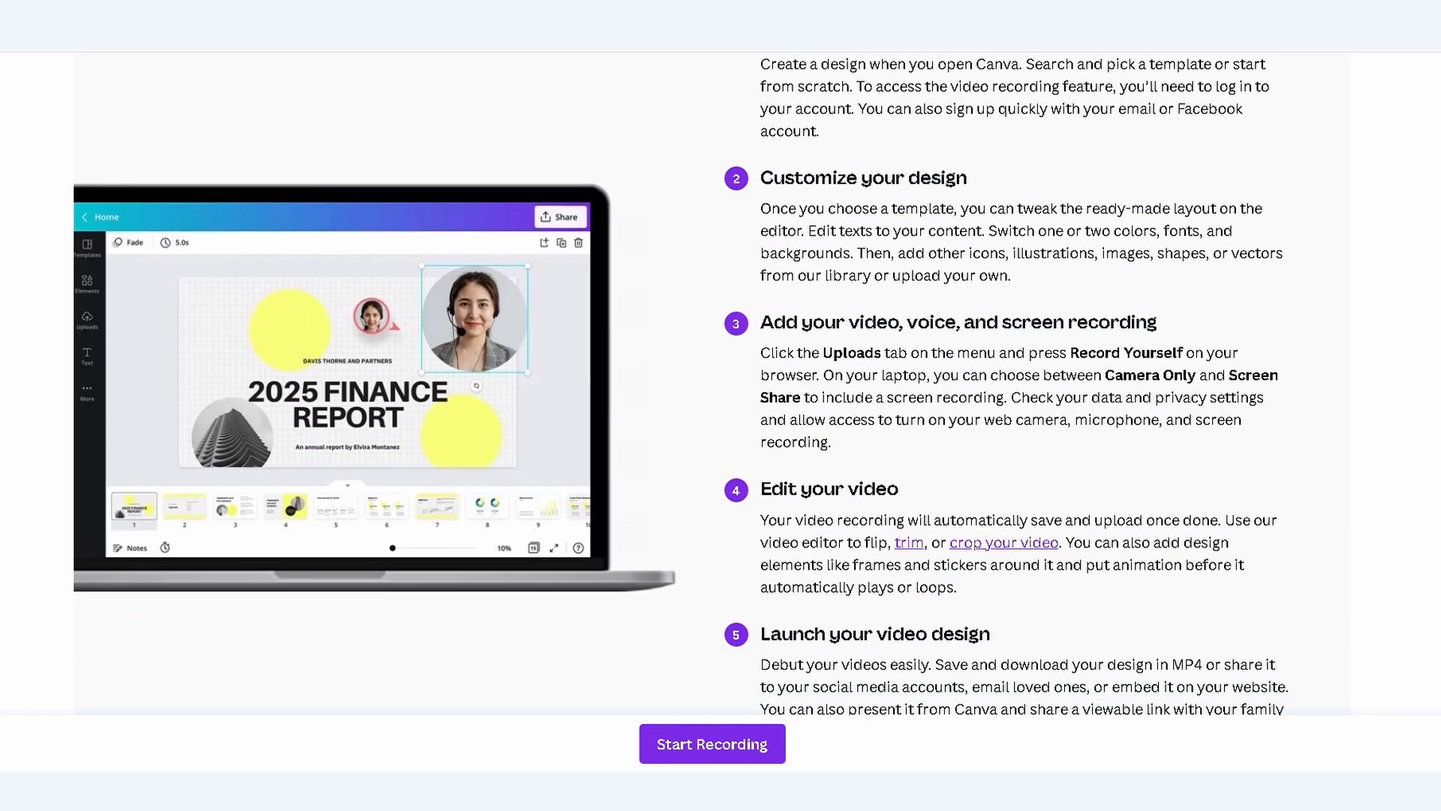